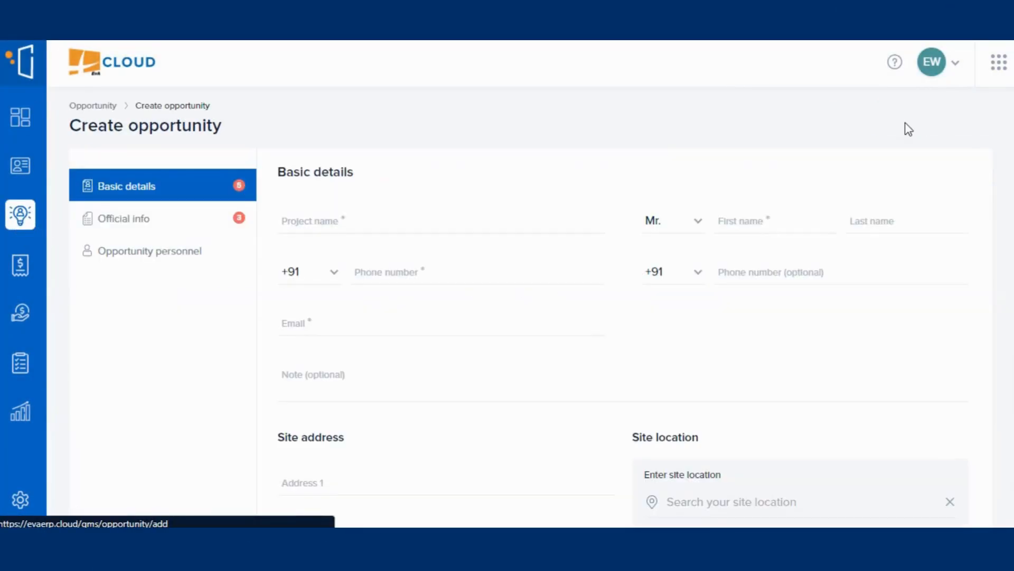
mouse_move(453, 250)
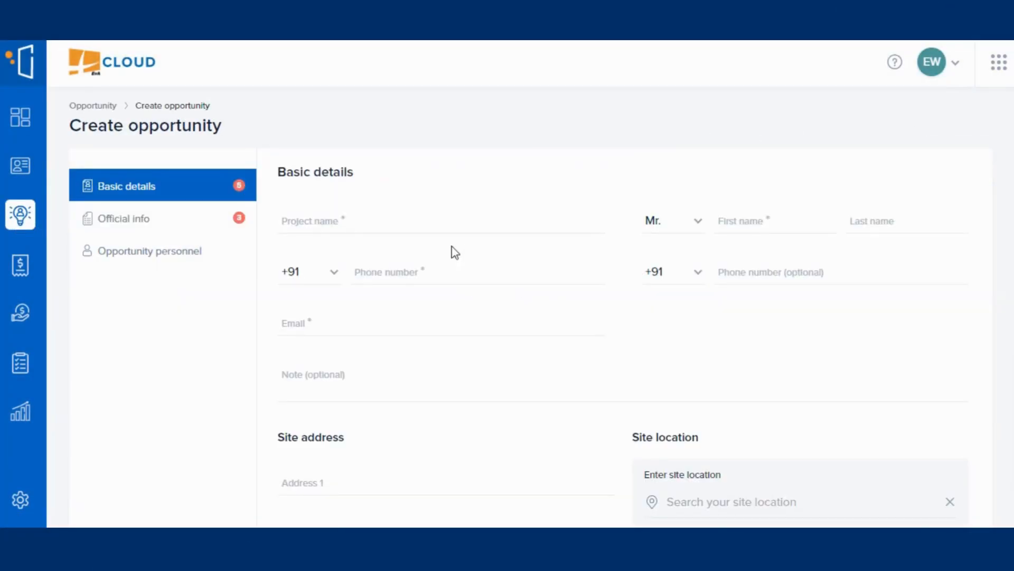
text(Shanti)
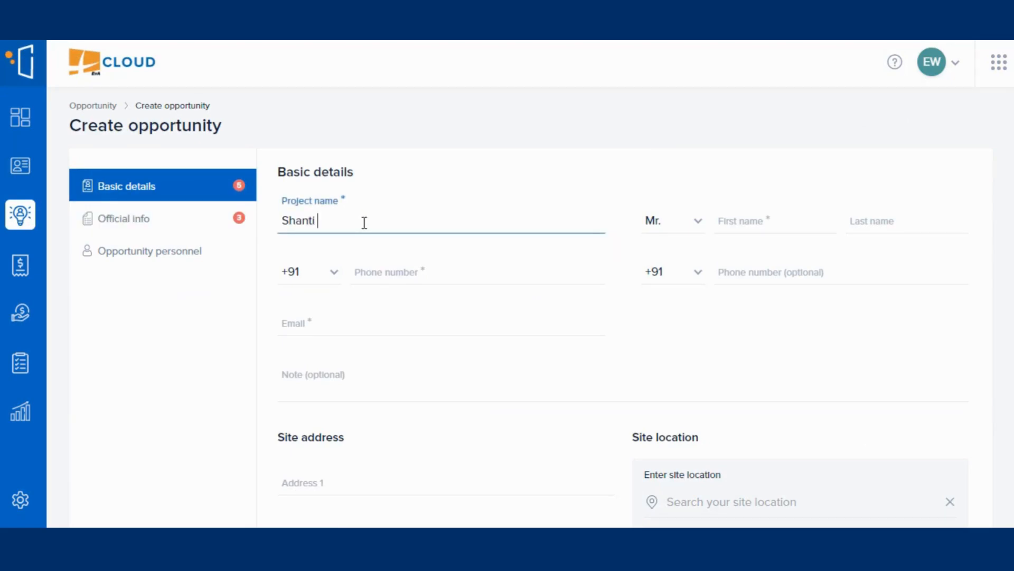
text(Bhawan)
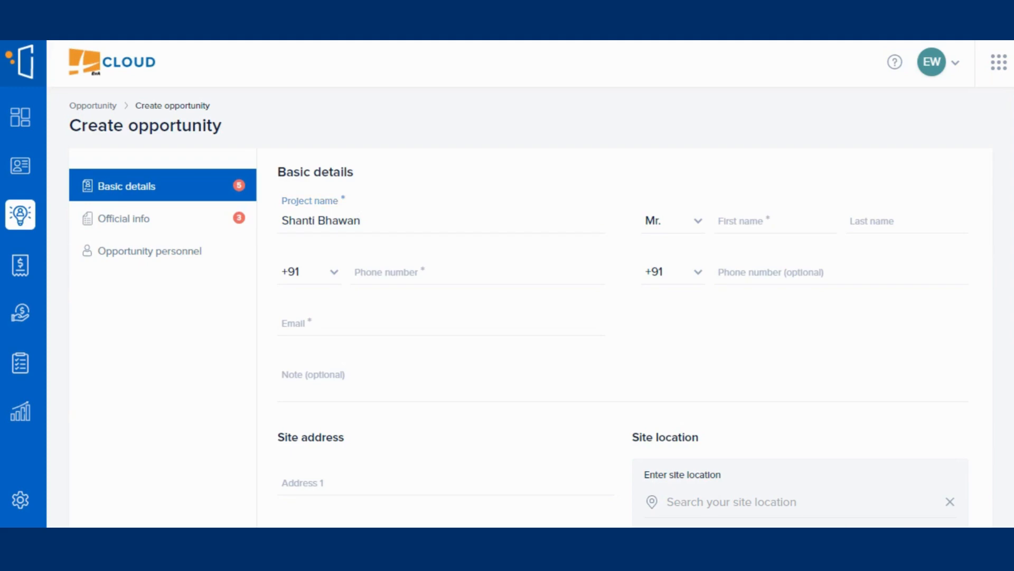
text(Kunal)
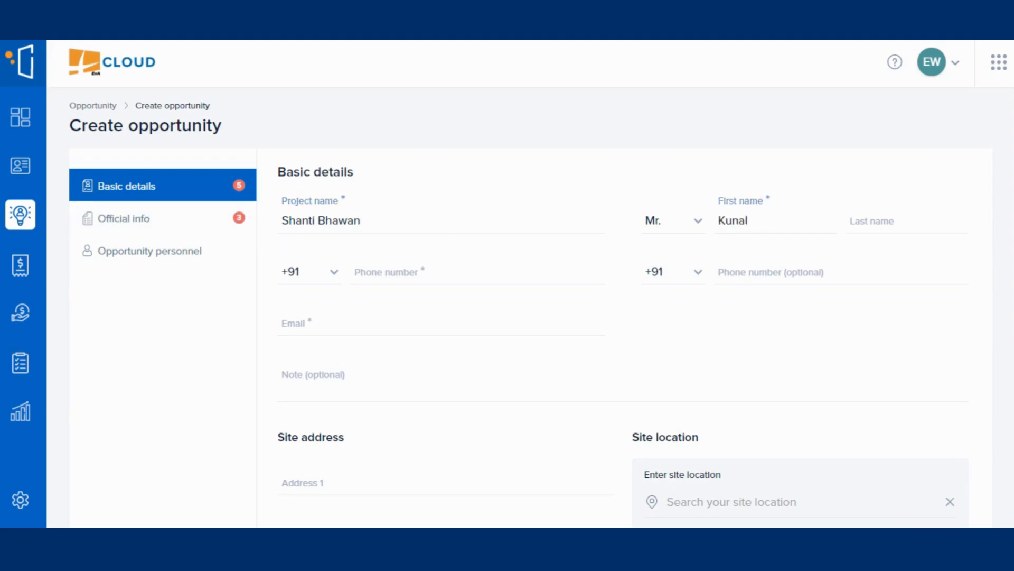
text(Mishra)
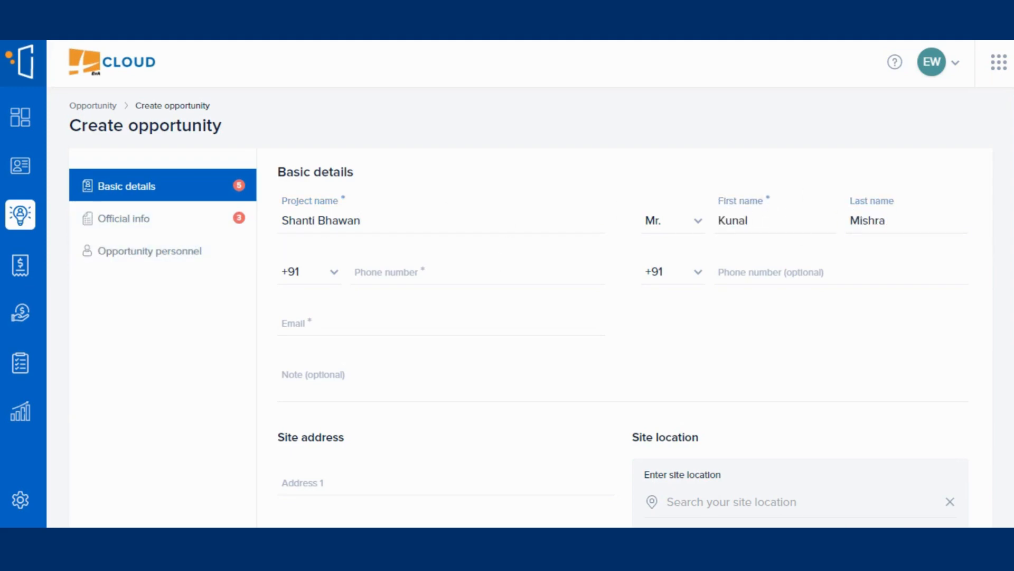
text(997456820)
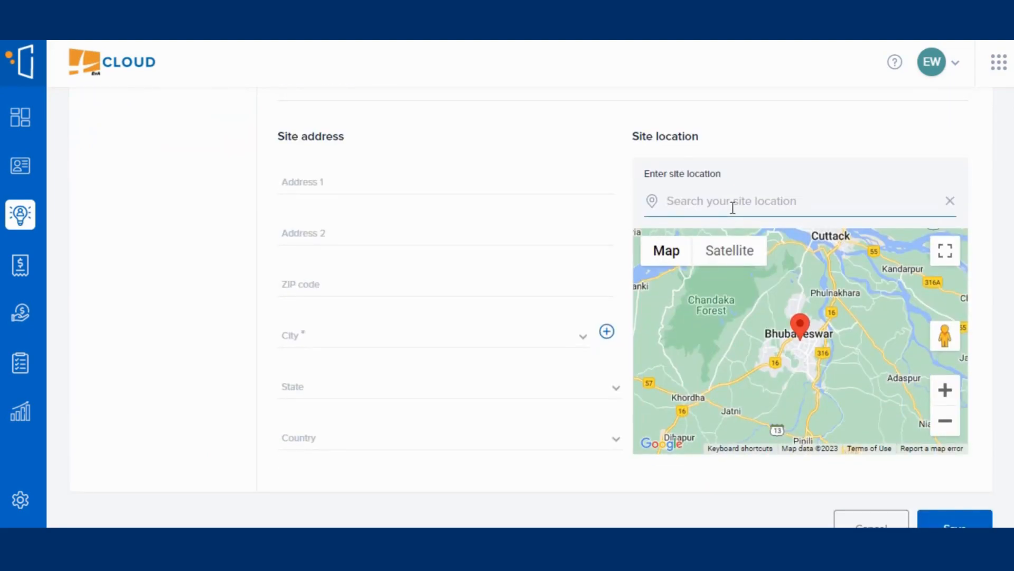
text(Tundi - Govindpur - Dhanbad Road, Damkarabarwa)
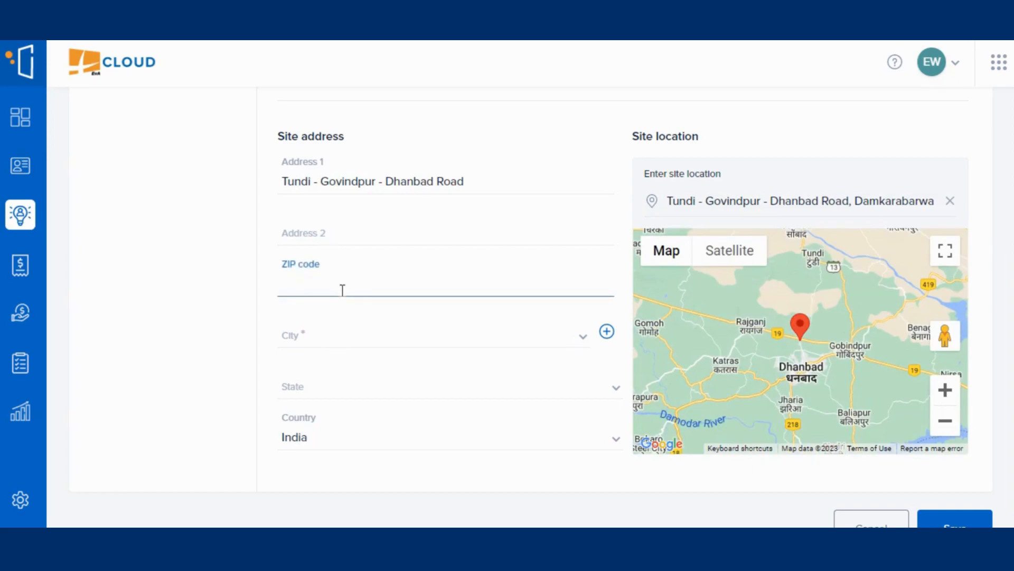
text(826001)
text(dh)
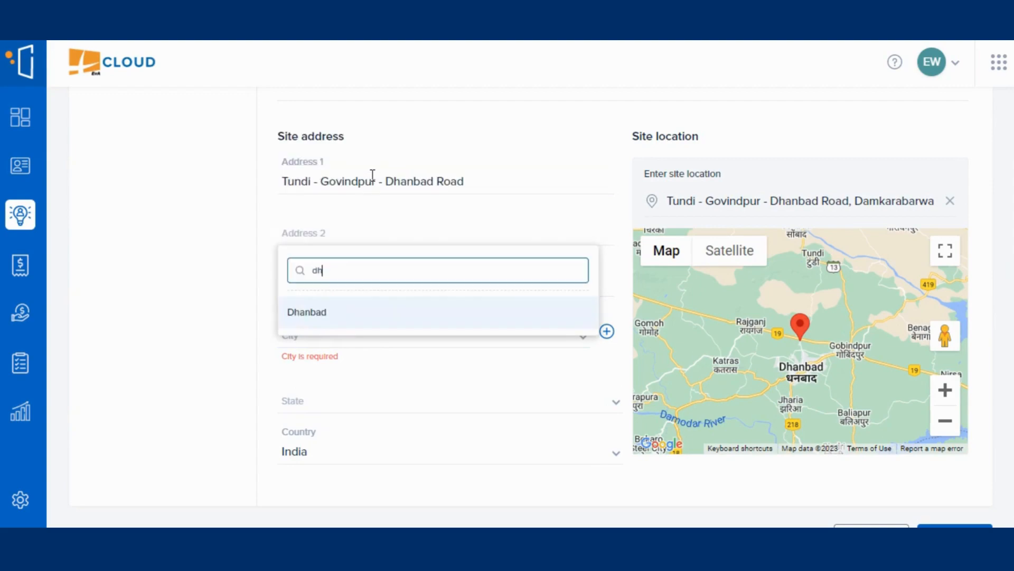
click(307, 312)
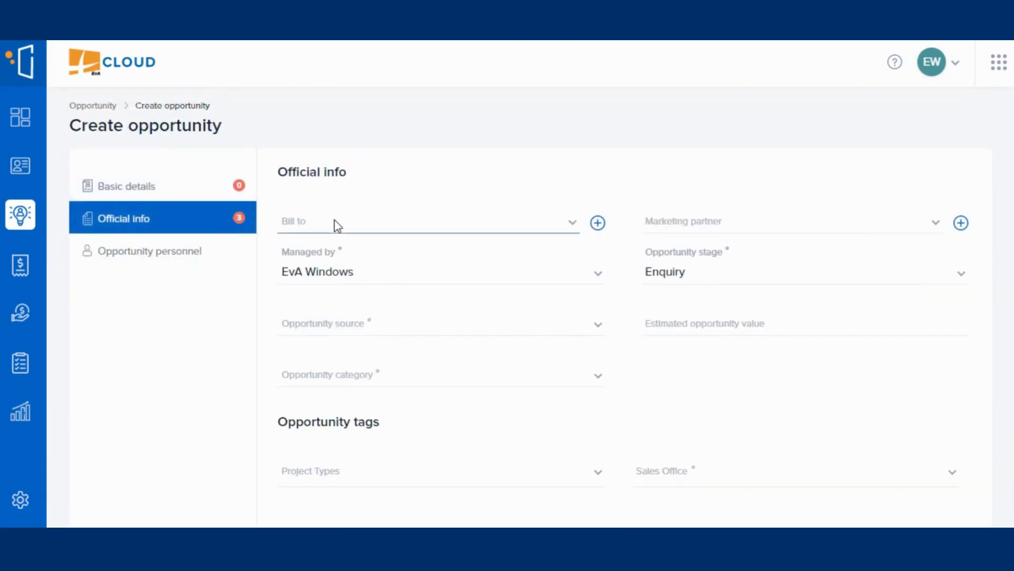
Bill to Live Big Realcon, set partner and source, and estimated value 500000.
click(422, 222)
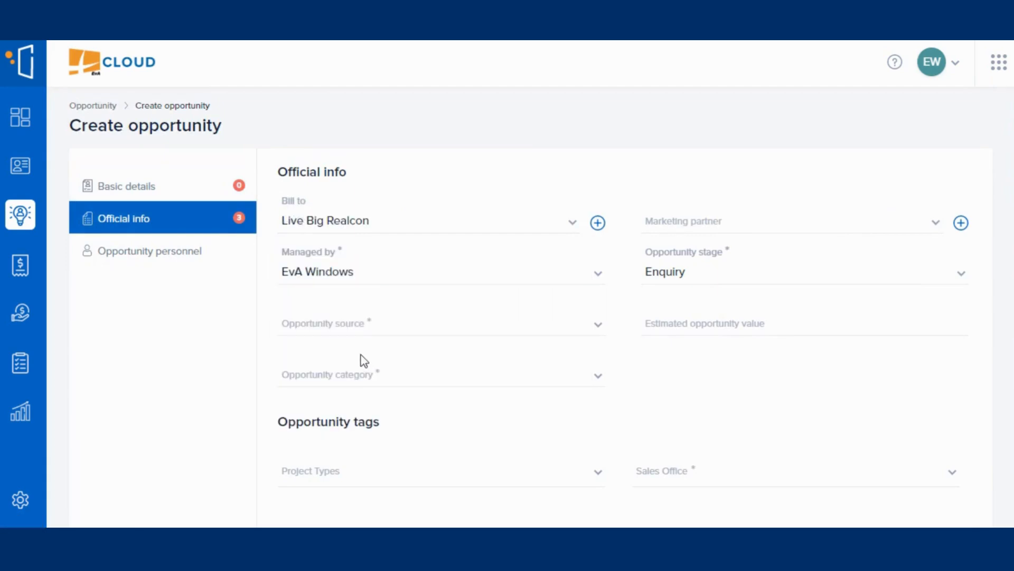
click(441, 323)
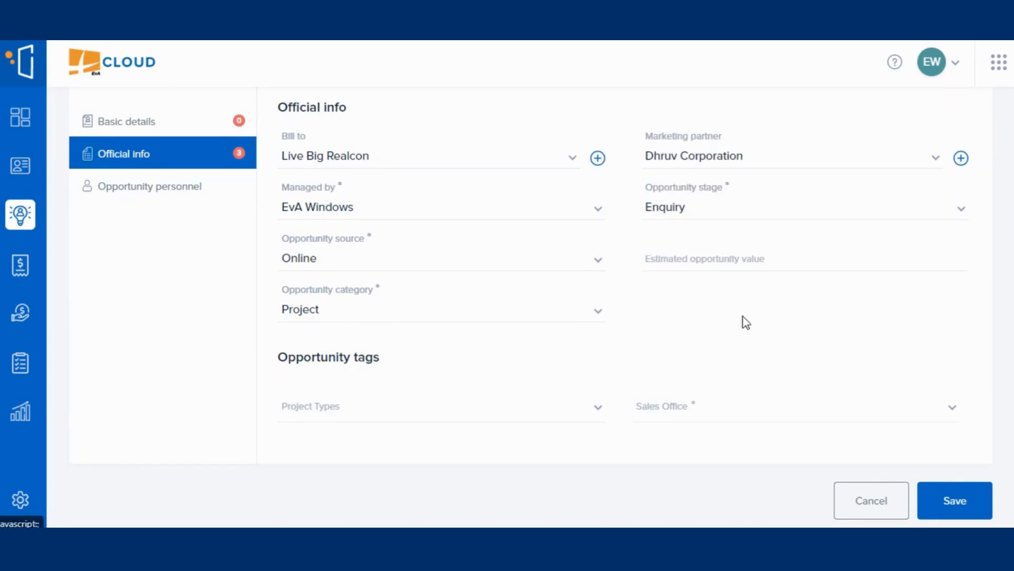
text(5)
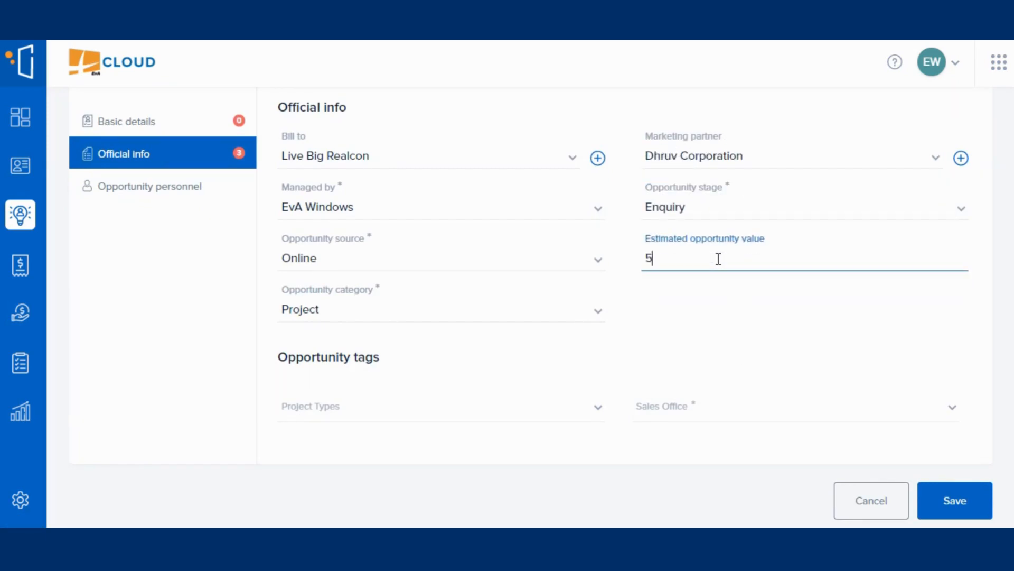
text(00000)
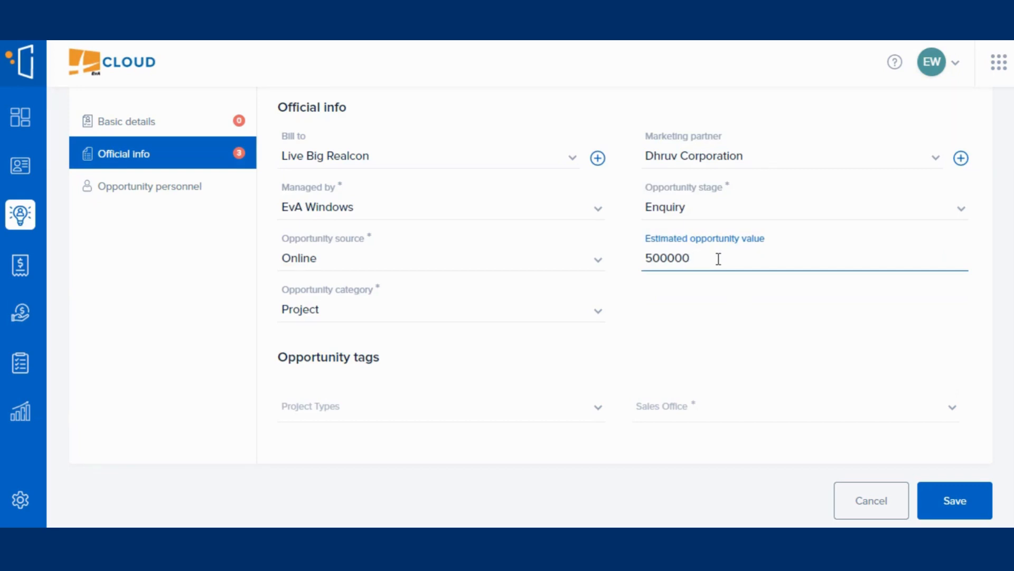
Tag the project type and sales office, then continue to opportunity personnel.
click(442, 406)
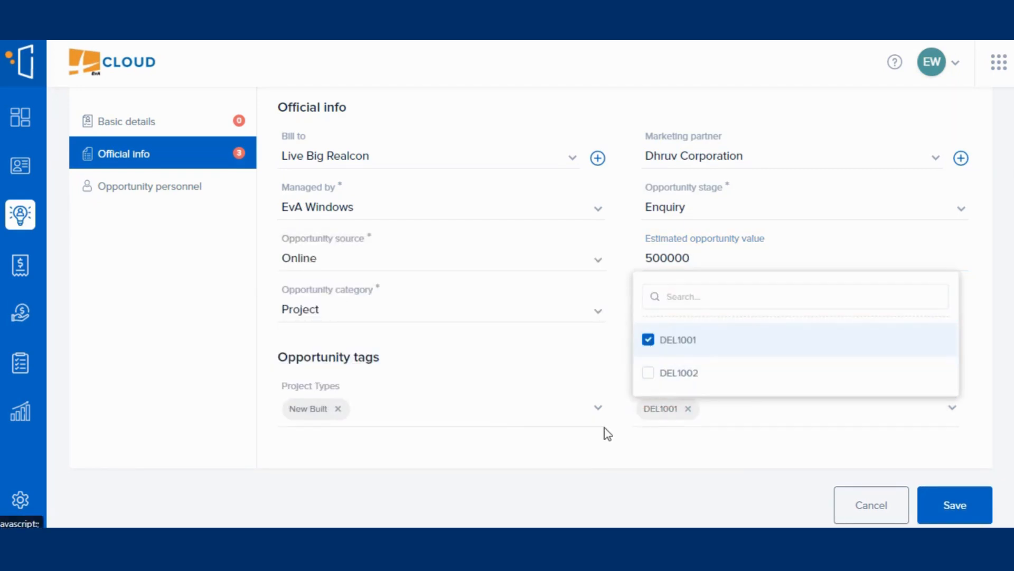
click(150, 186)
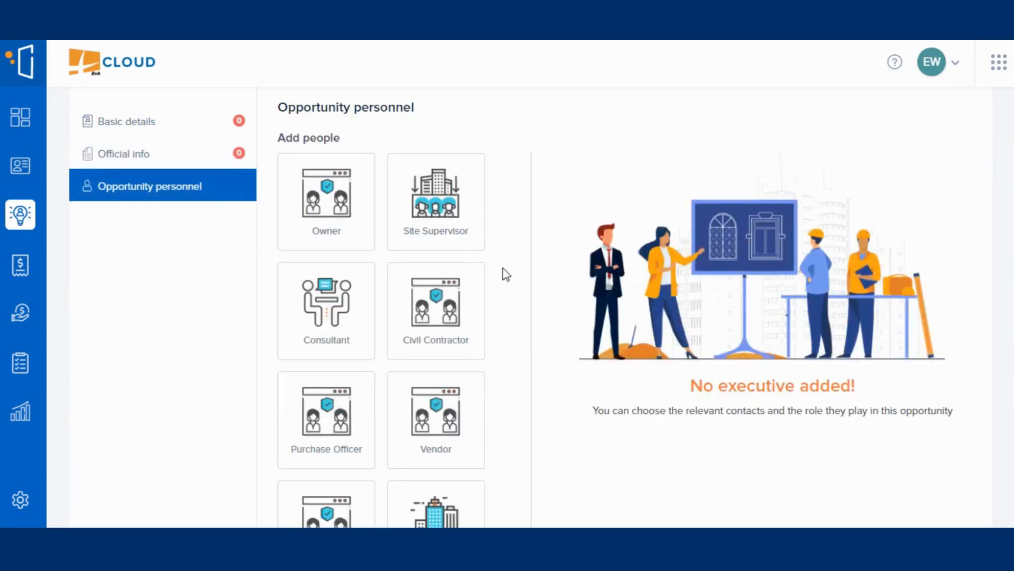
click(435, 200)
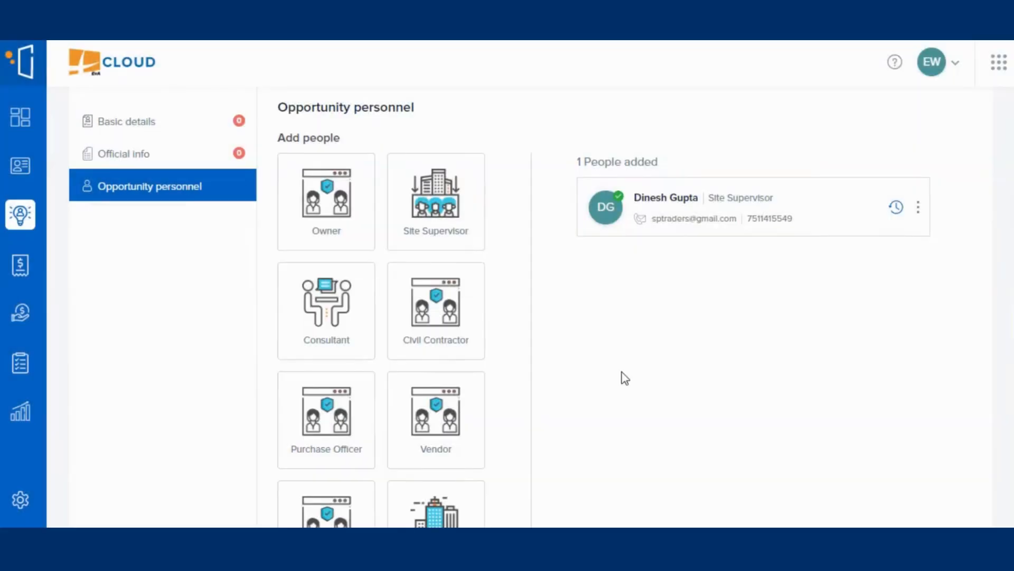
click(435, 311)
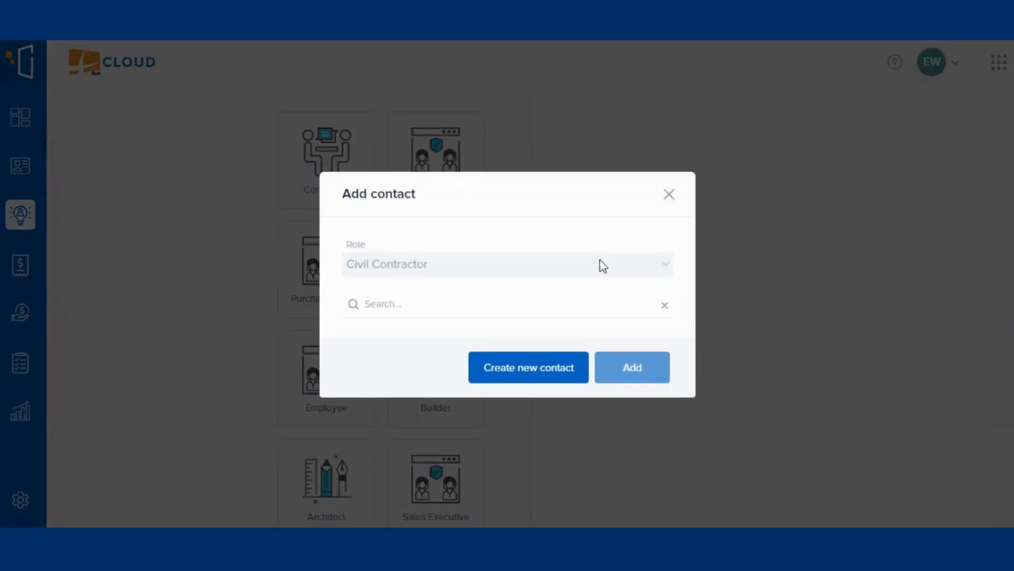
text(Rajeev Sah)
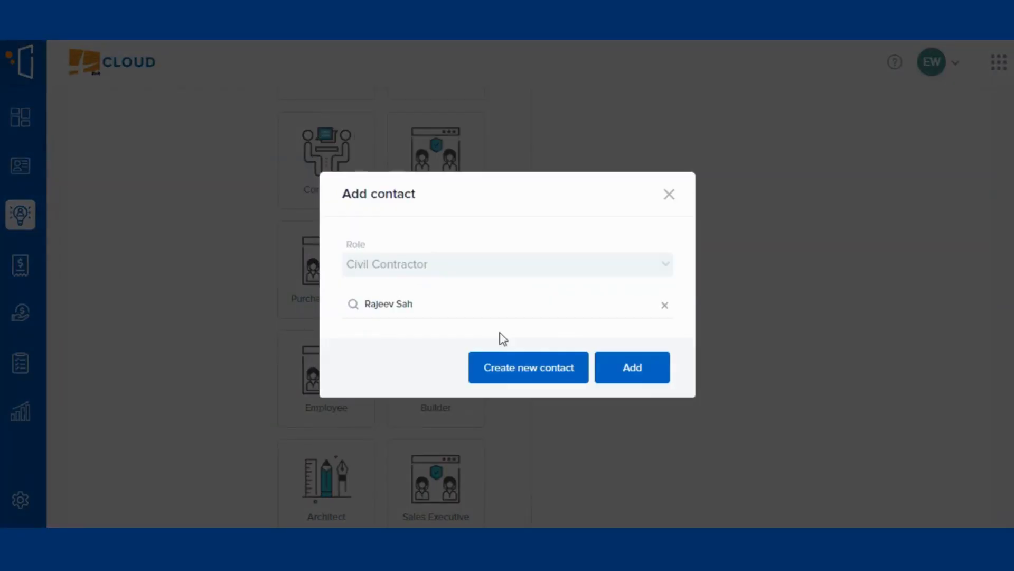
click(632, 368)
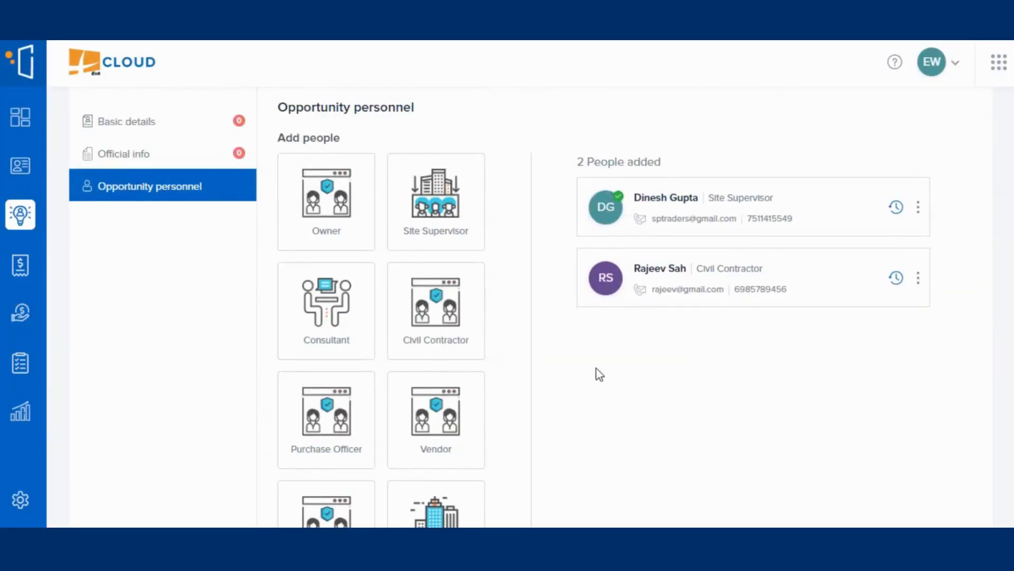